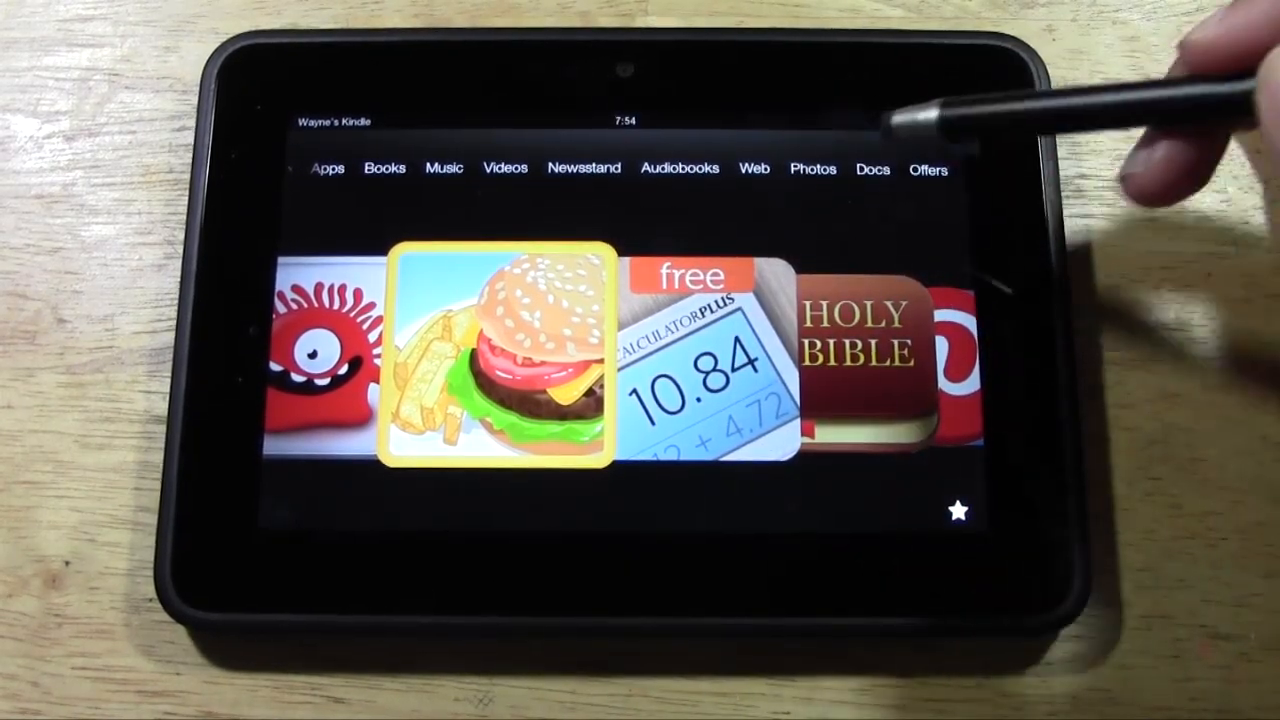
- Open Photos from the home screen's top navigation bar
{"action": "left_click", "coordinate": [812, 168]}
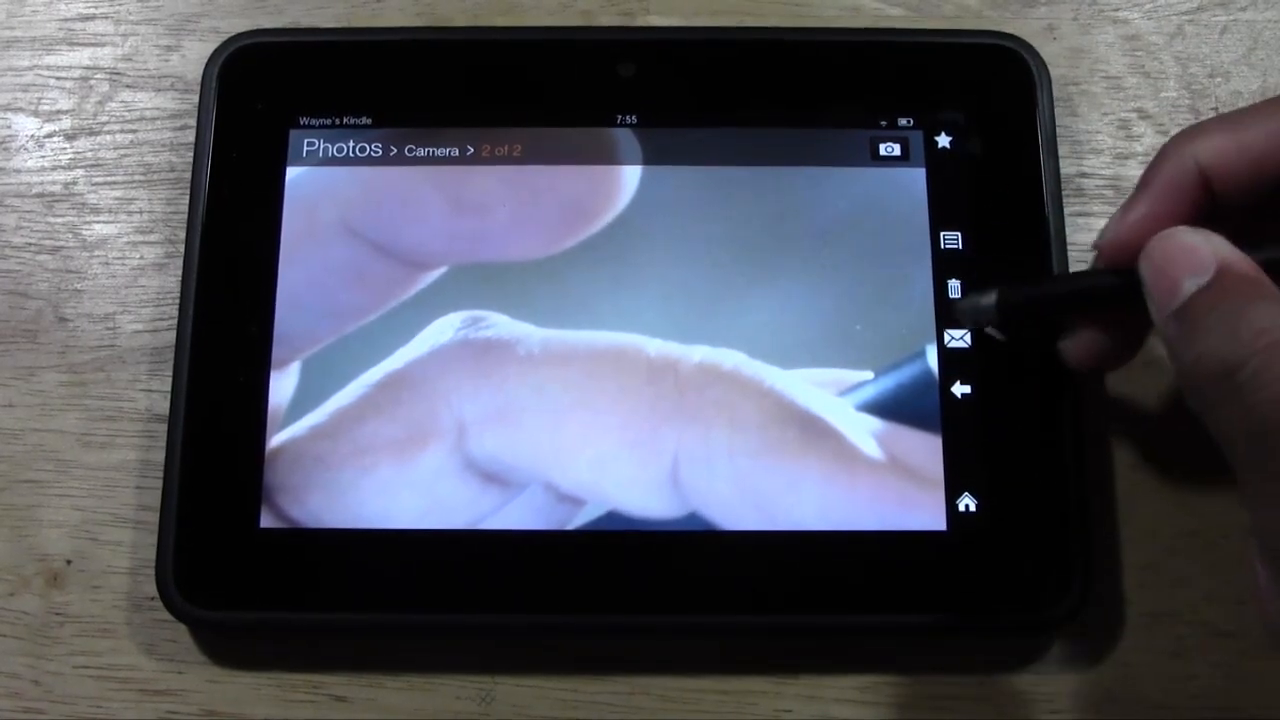
- Go back from the photo viewer to the Camera album
{"action": "left_click", "coordinate": [955, 288]}
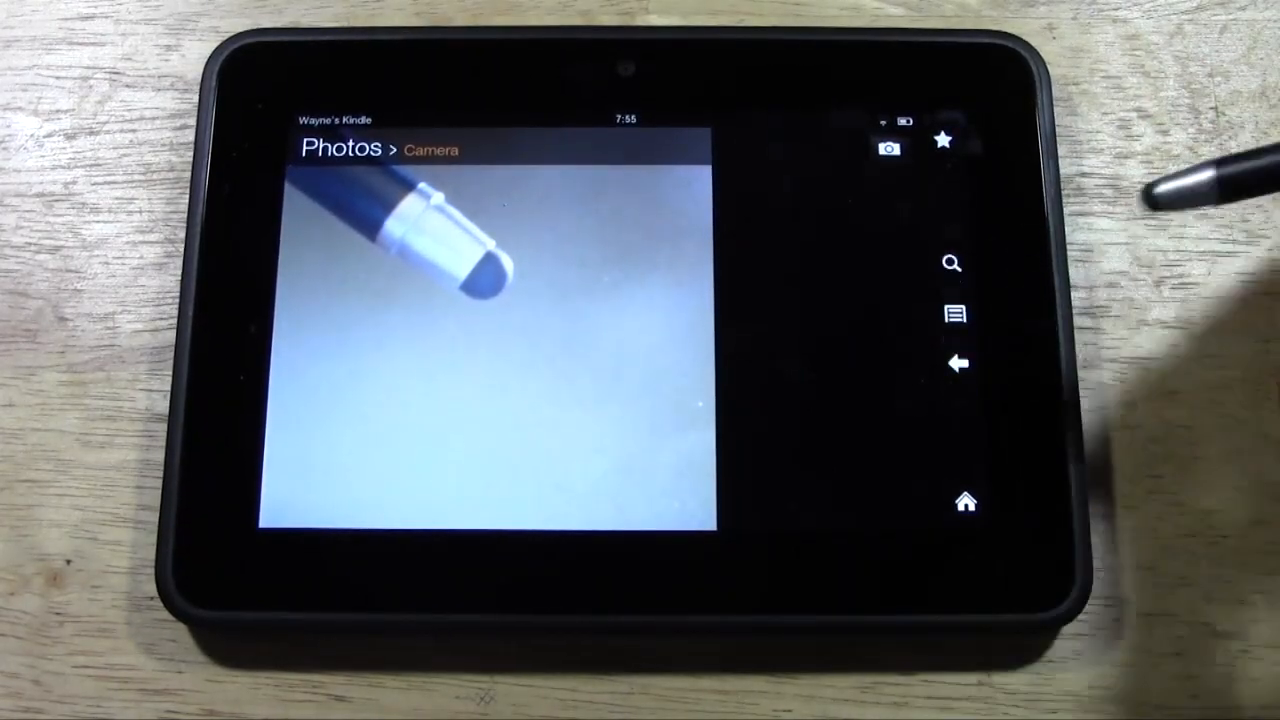
- Back out to the Photos album list, go Home, and open another section
{"action": "left_click", "coordinate": [955, 363]}
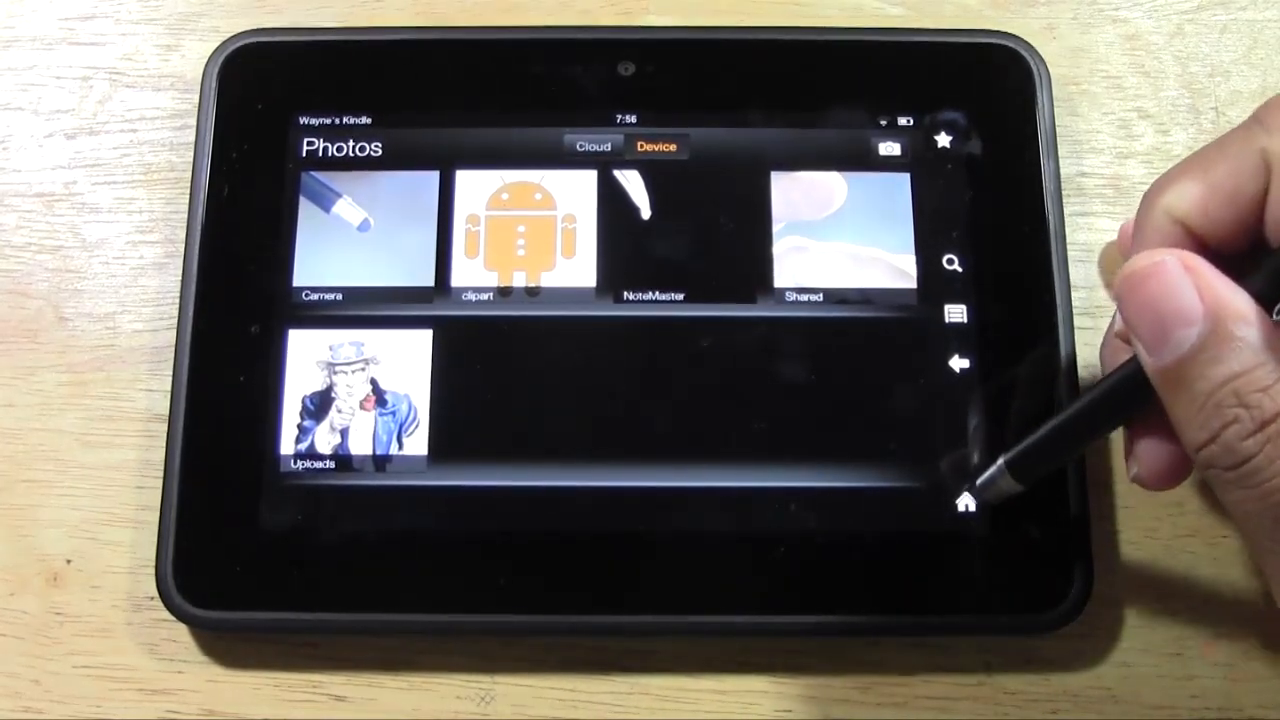
{"action": "left_click", "coordinate": [963, 502]}
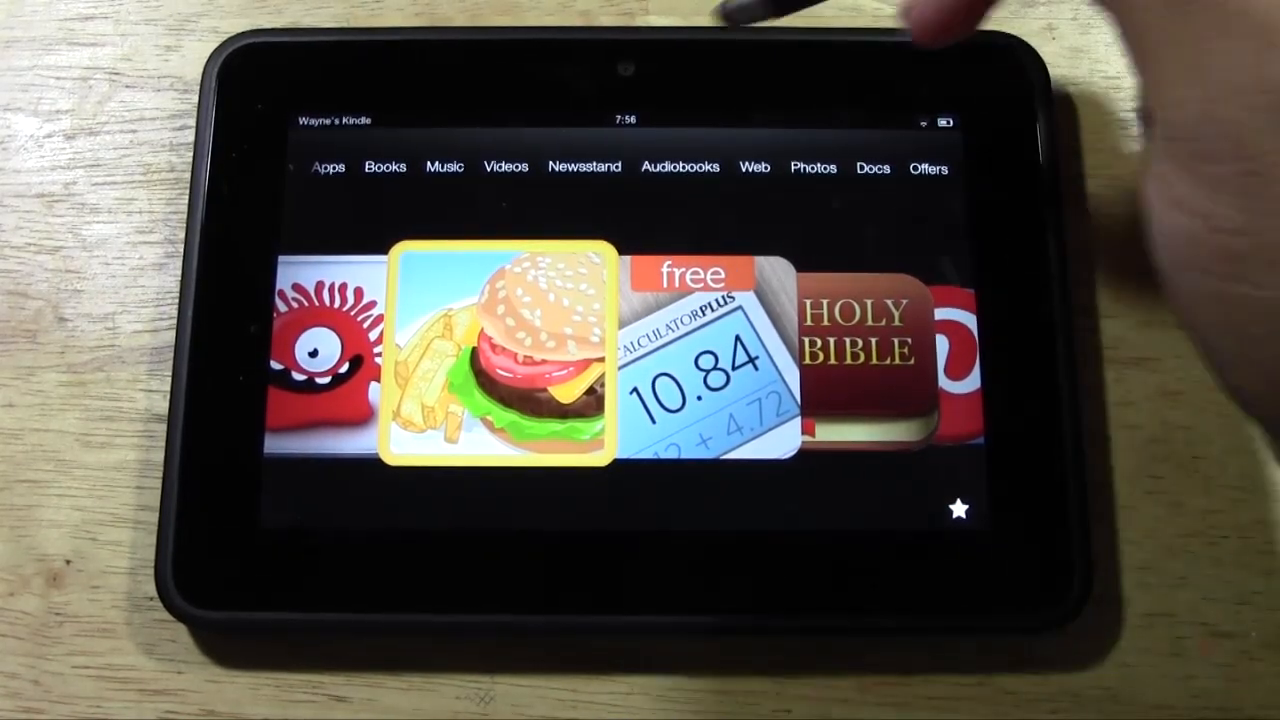
{"action": "left_click", "coordinate": [497, 357]}
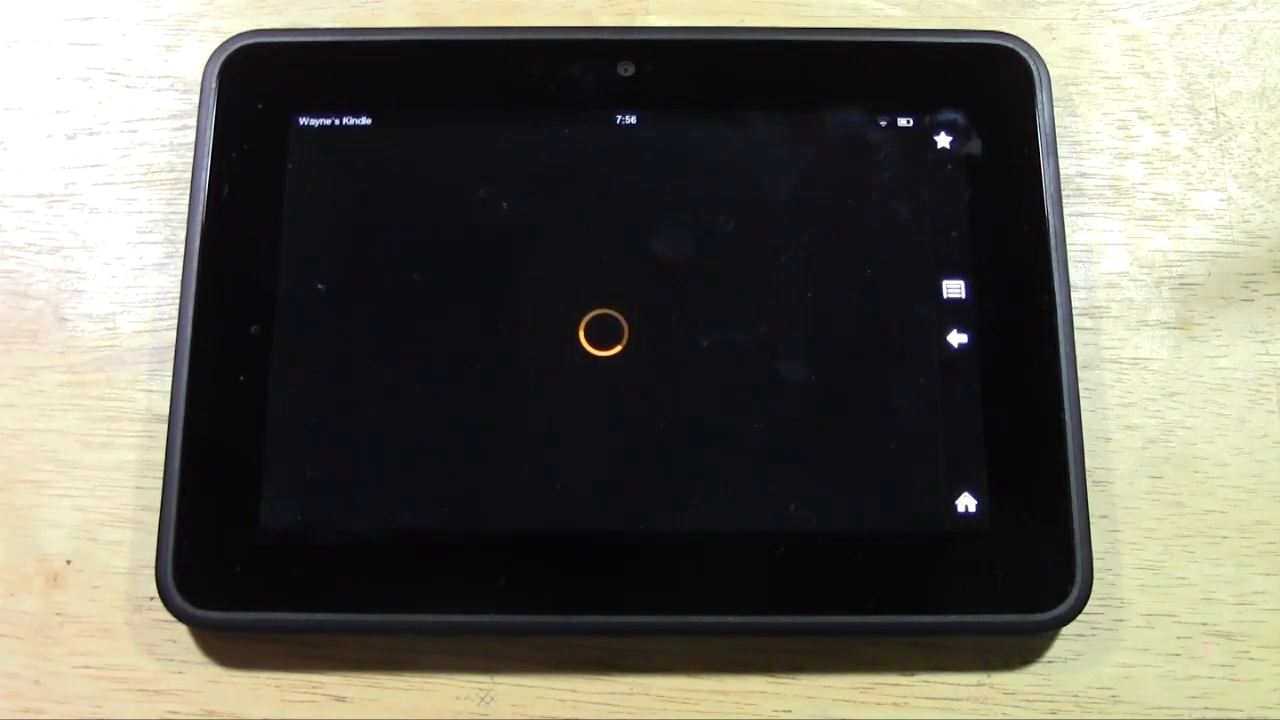